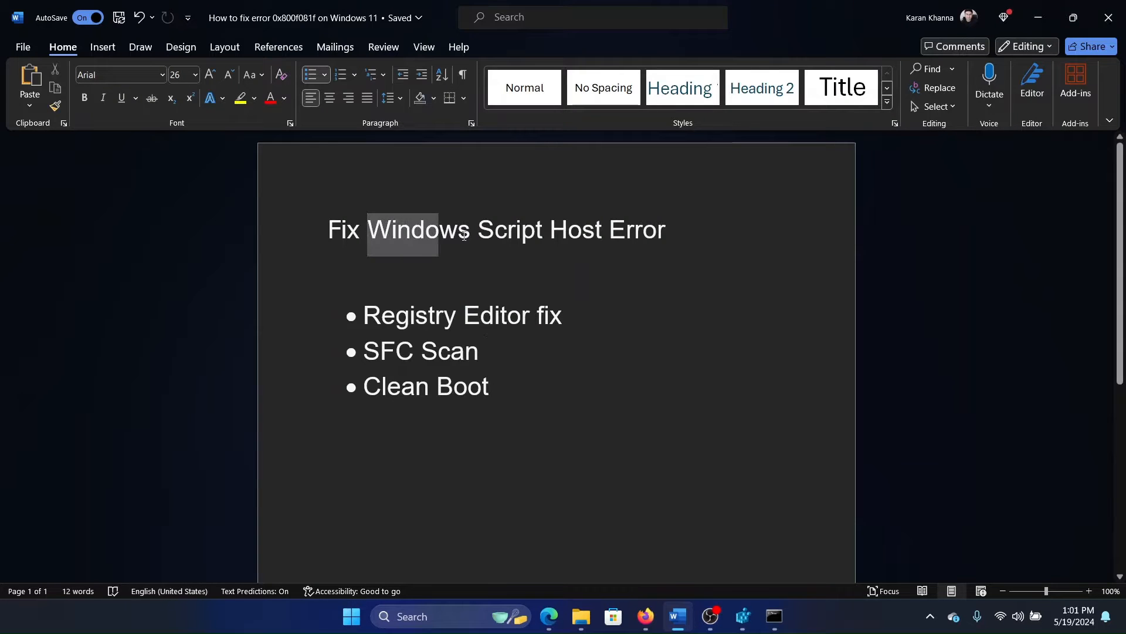
Search Windows for 'registry Editor' and launch Registry Editor from the results
{"action": "left_click_drag", "start_coordinate": [366, 230], "coordinate": [665, 230]}
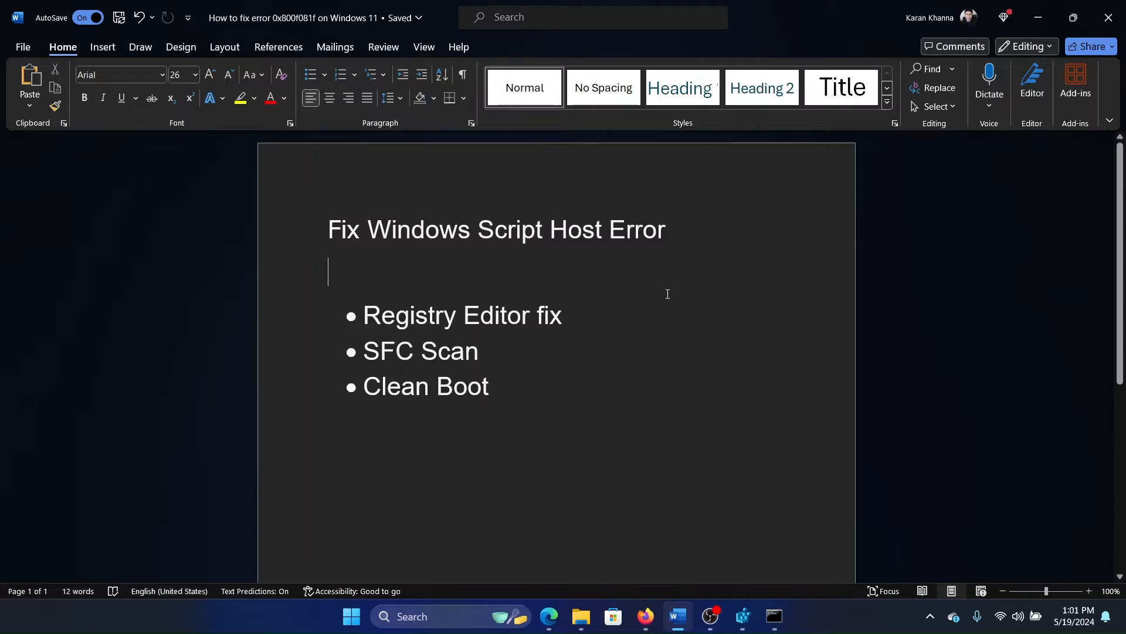
{"action": "mouse_move", "coordinate": [426, 621]}
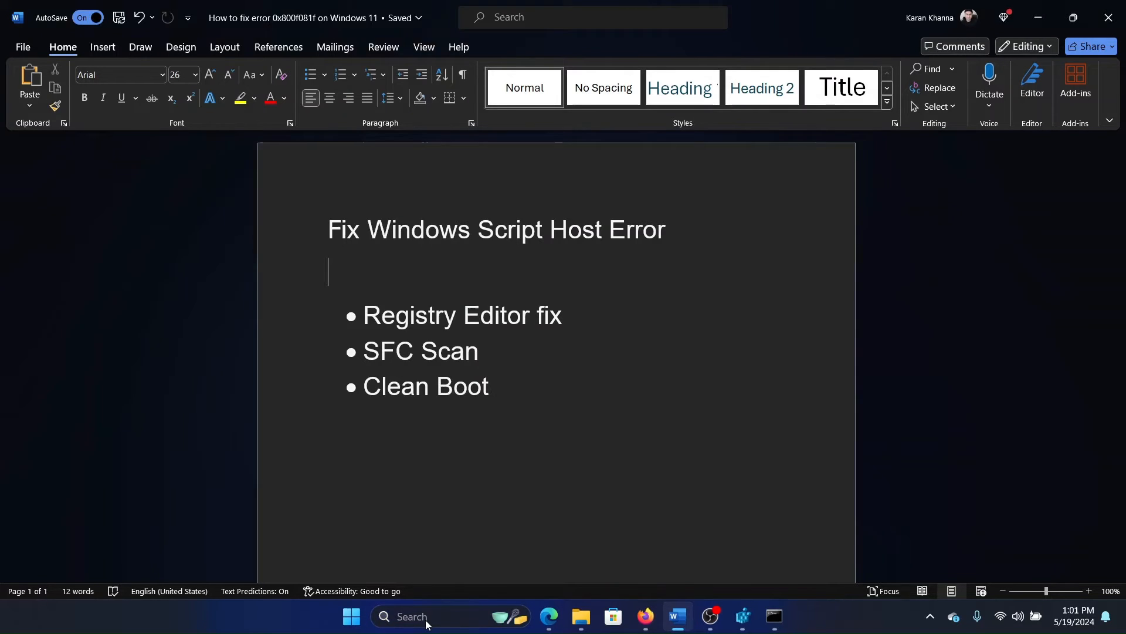
{"action": "type", "text": "registry Editor"}
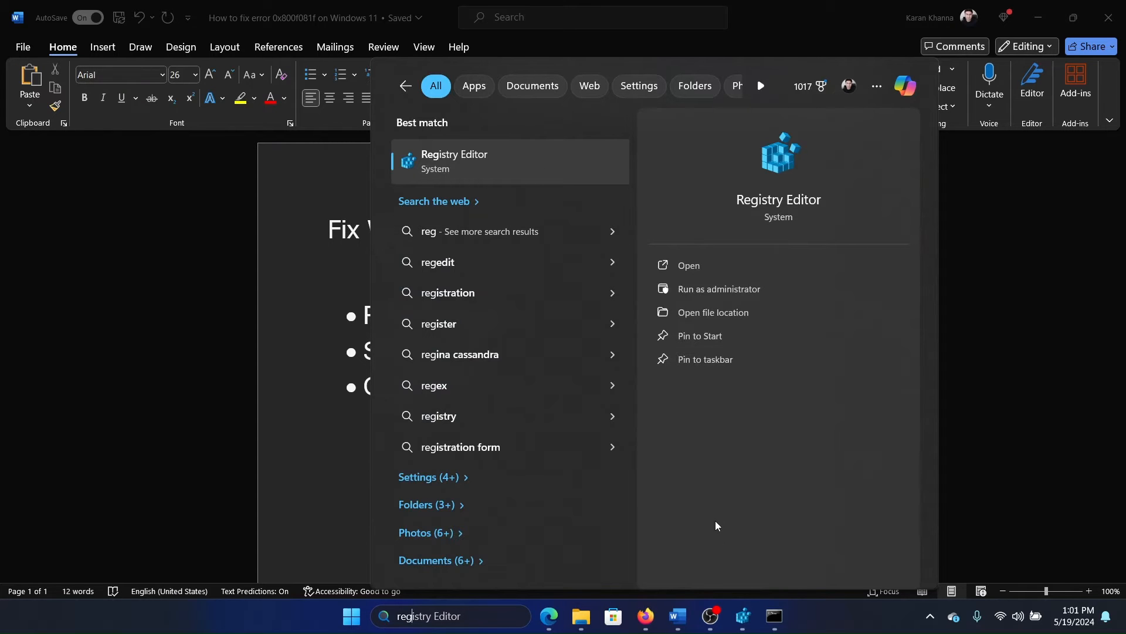
{"action": "left_click", "coordinate": [687, 266]}
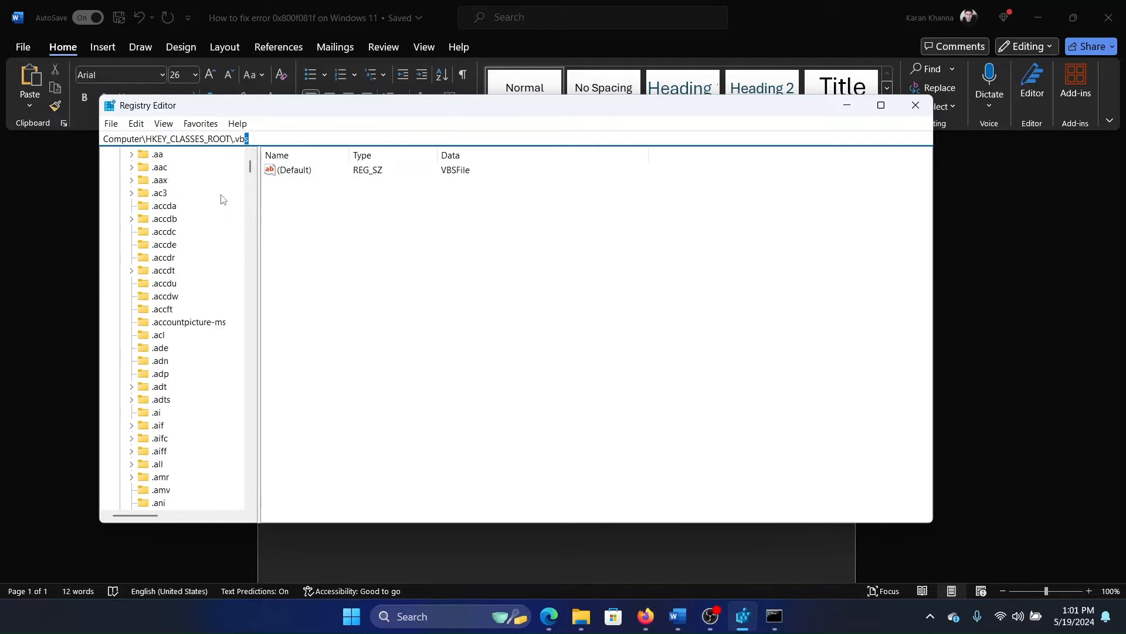
{"action": "scroll", "scroll_direction": "down", "scroll_amount": 3}
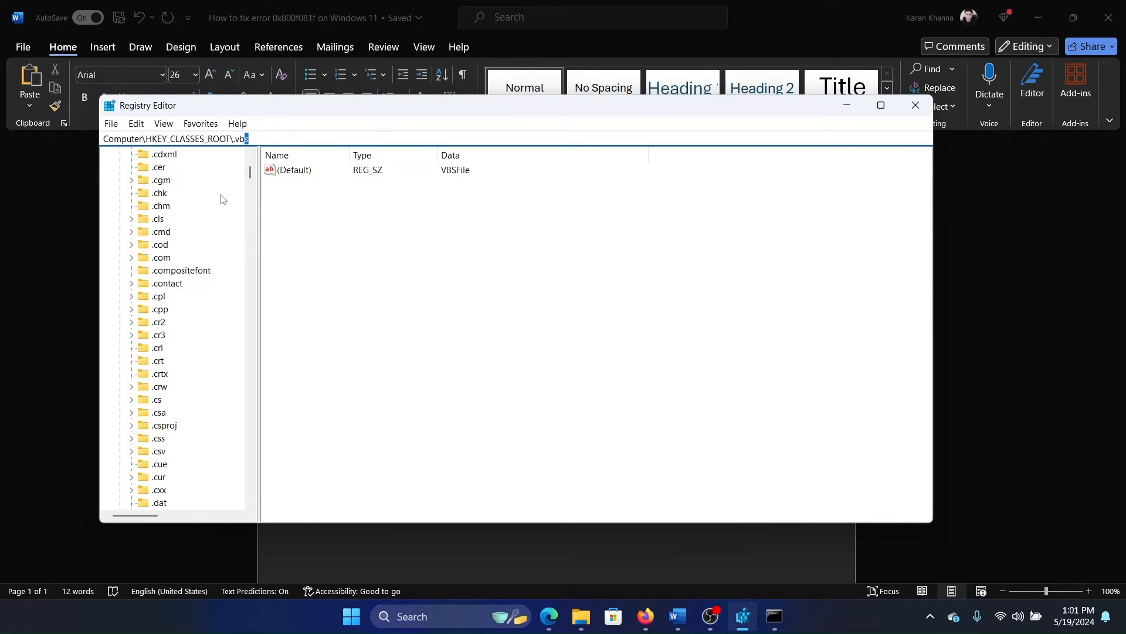
{"action": "scroll", "scroll_direction": "down", "scroll_amount": 3}
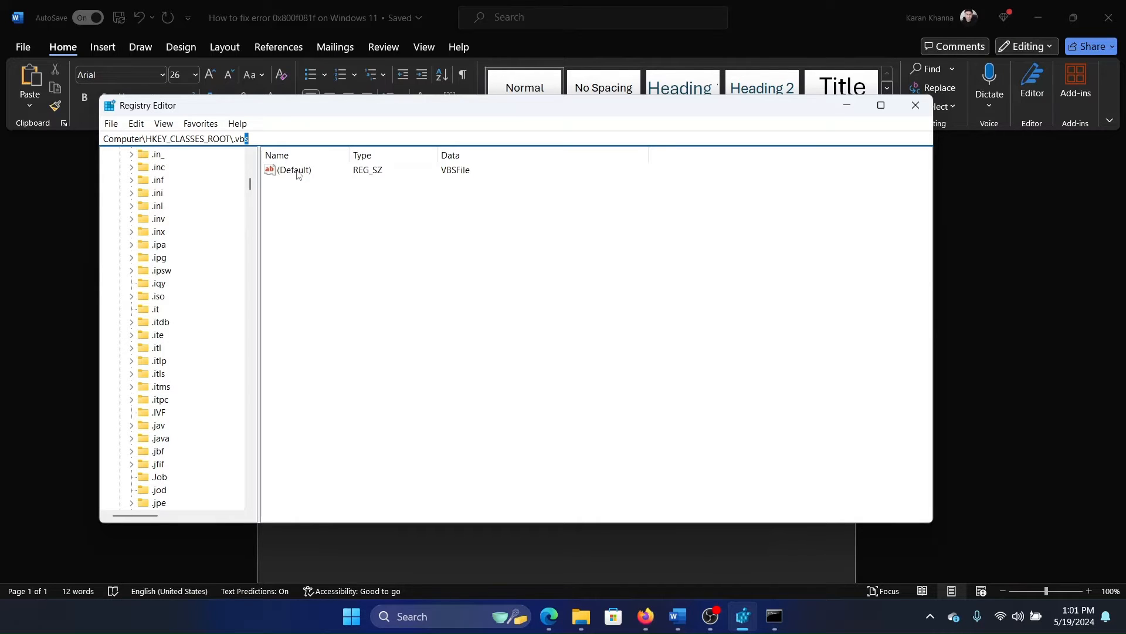
Set the .vbs (Default) value to VBSFile, then search for 'command Prompt'
{"action": "double_click", "coordinate": [292, 170]}
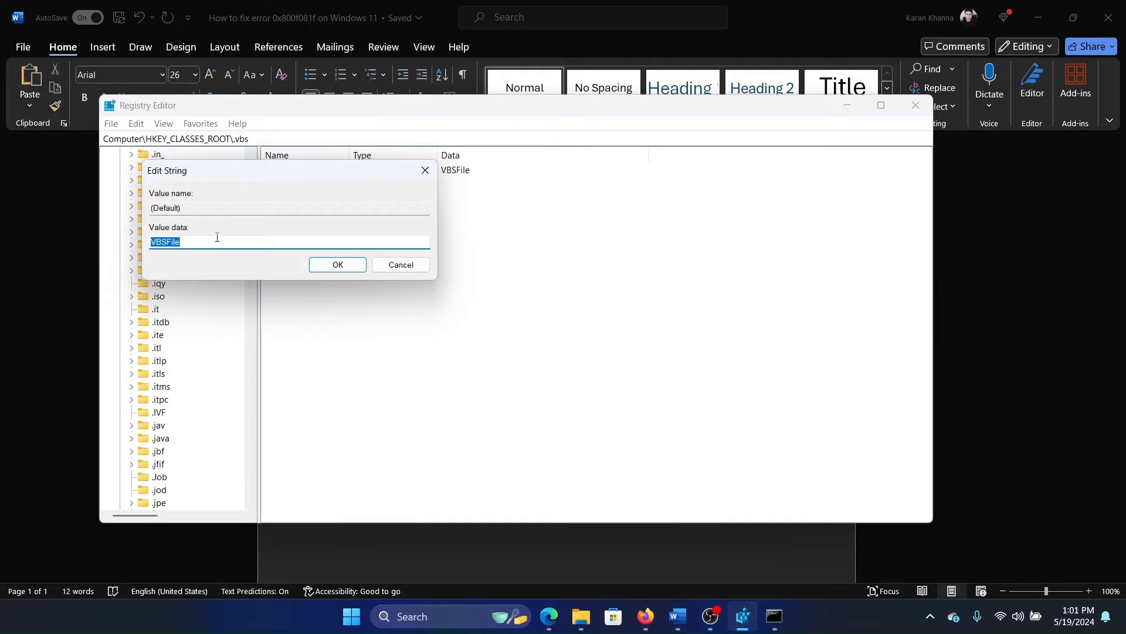
{"action": "left_click", "coordinate": [166, 241]}
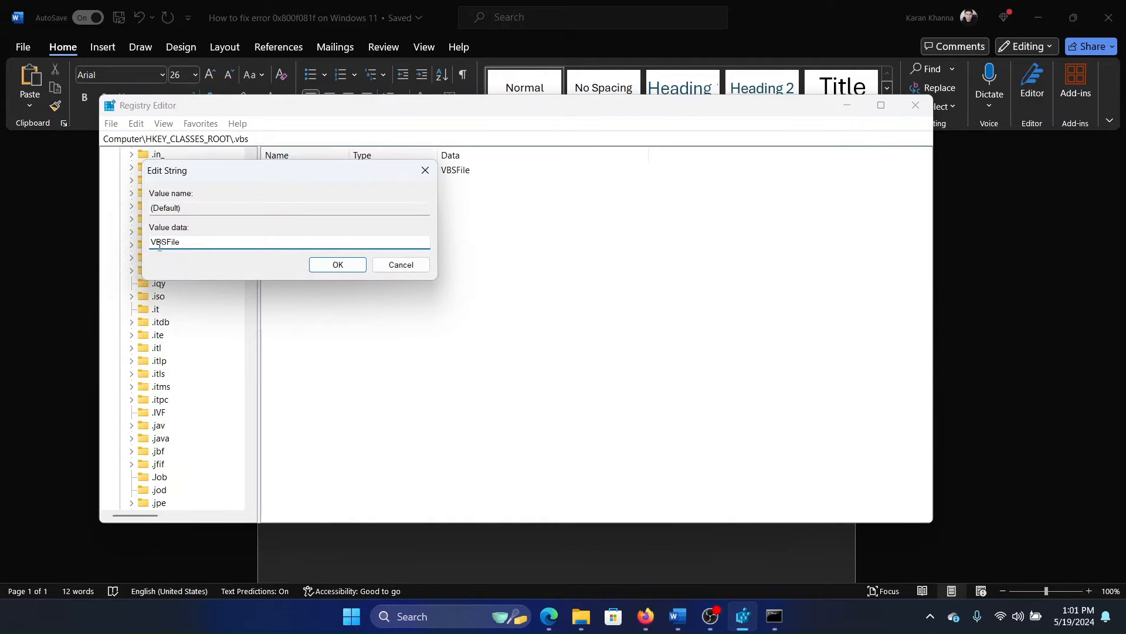
{"action": "left_click", "coordinate": [337, 264]}
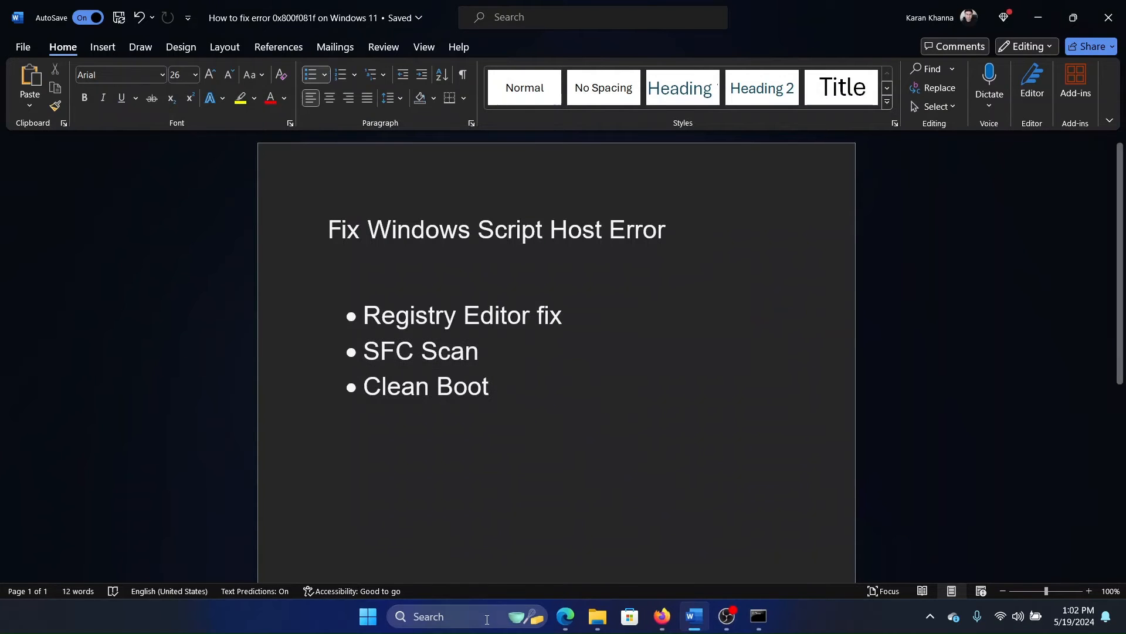
{"action": "type", "text": "command Prompt"}
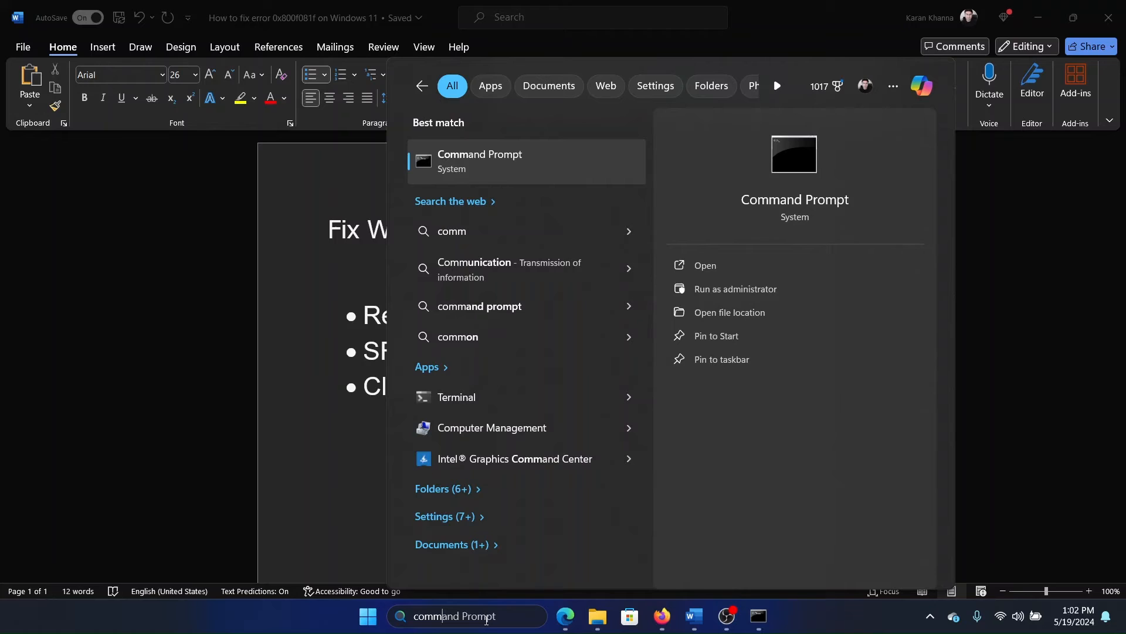
{"action": "mouse_move", "coordinate": [770, 293]}
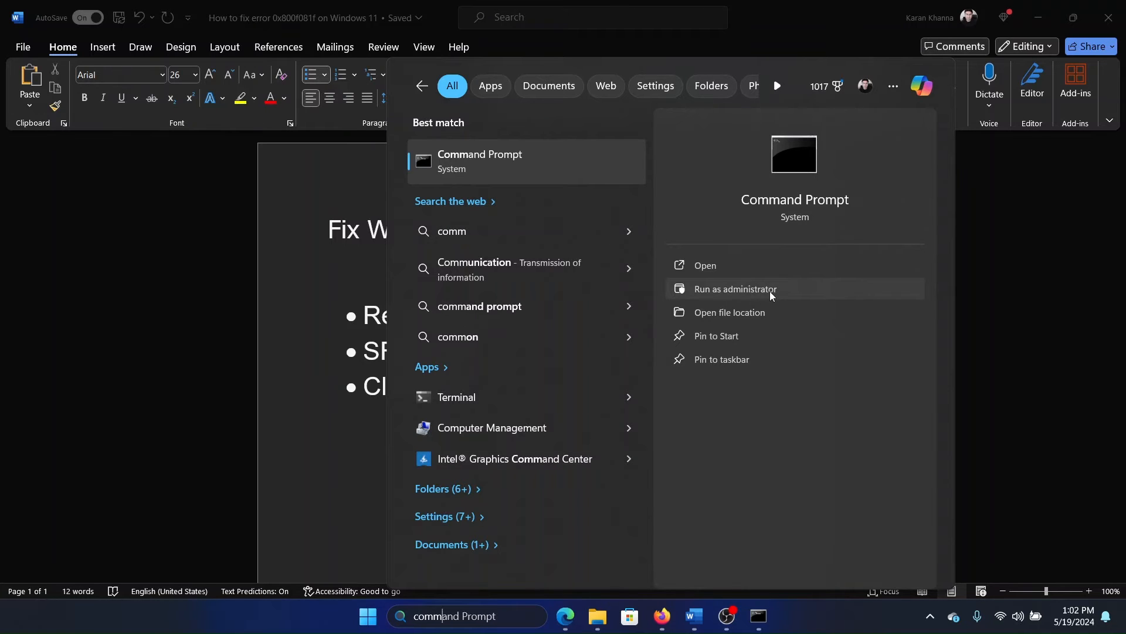
Run sfc /scannow in an administrator Command Prompt, then search for 'system Information'
{"action": "left_click", "coordinate": [734, 288]}
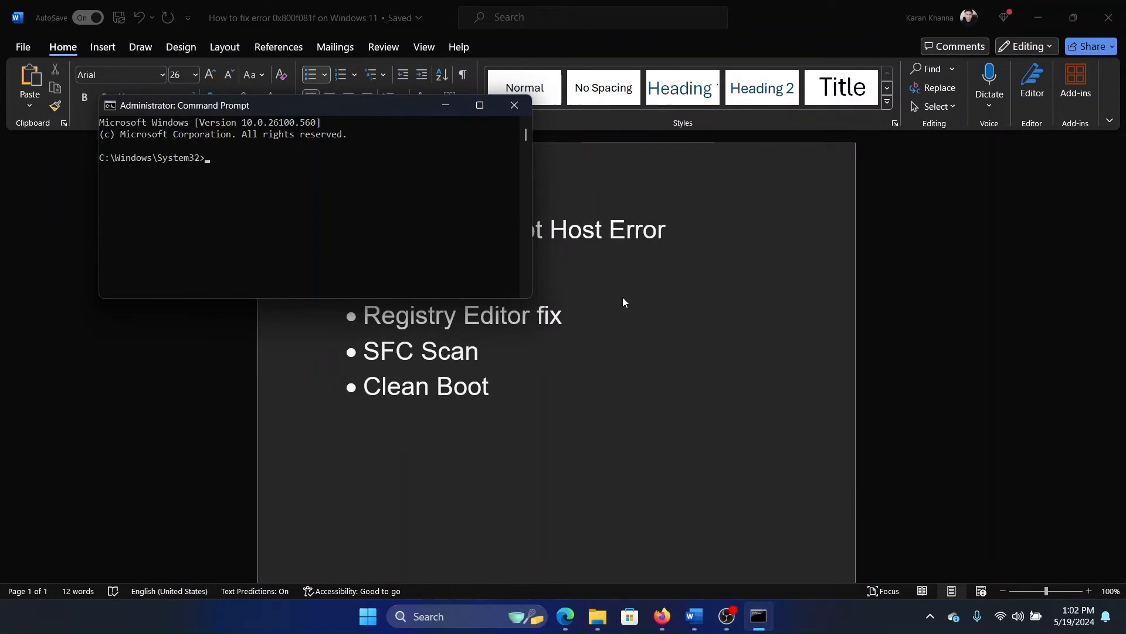
{"action": "mouse_move", "coordinate": [603, 250]}
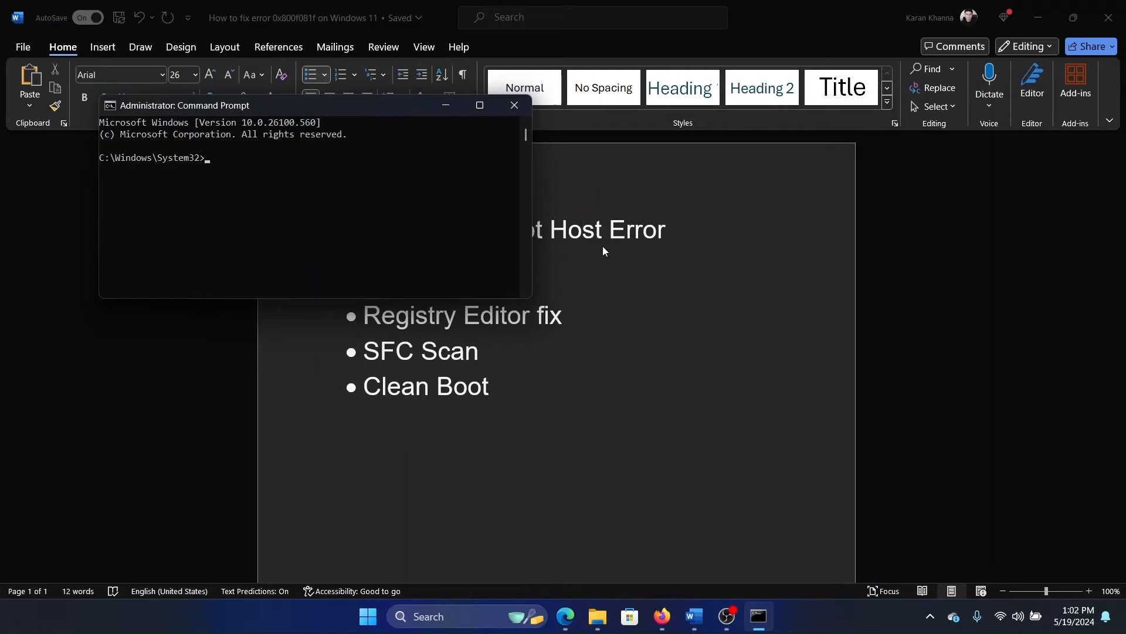
{"action": "type", "text": "sfc"}
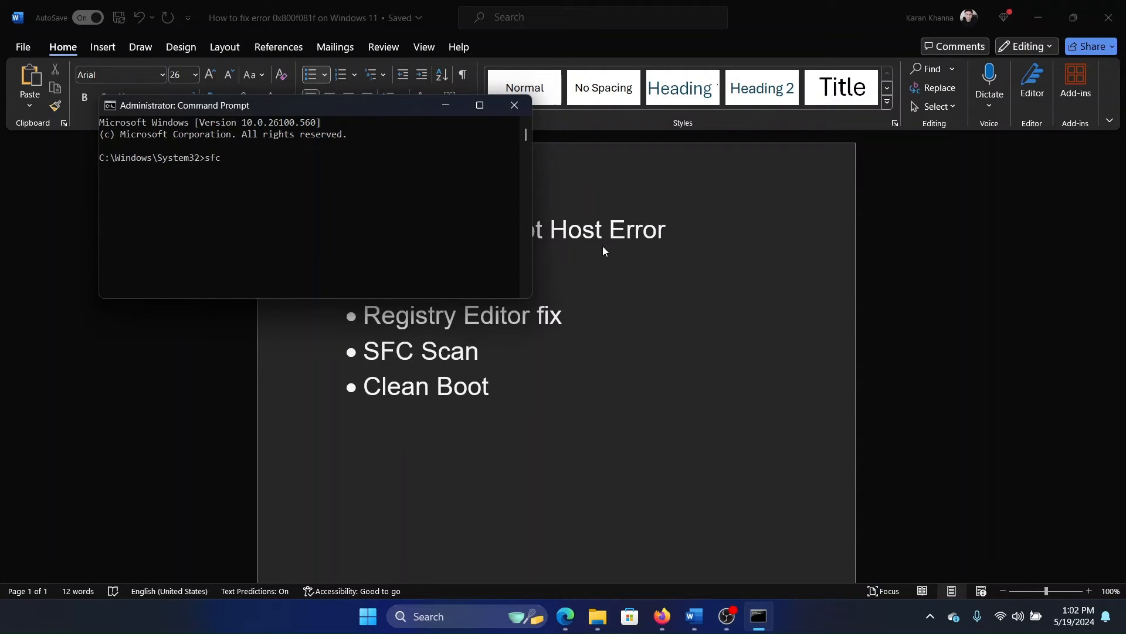
{"action": "type", "text": "/scannow"}
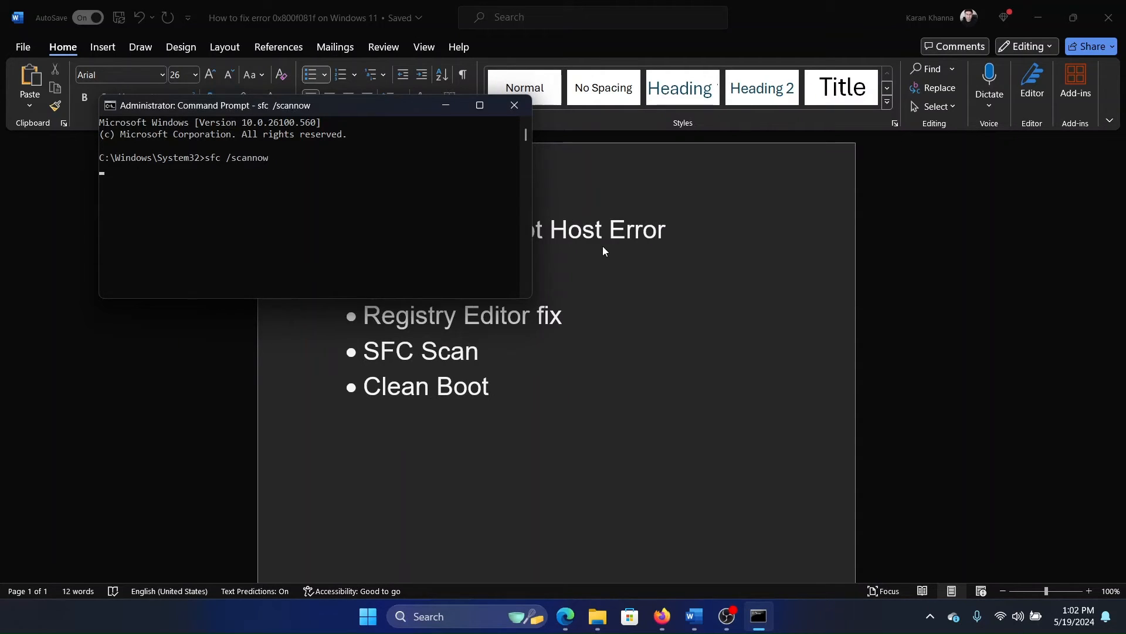
{"action": "key", "text": "enter"}
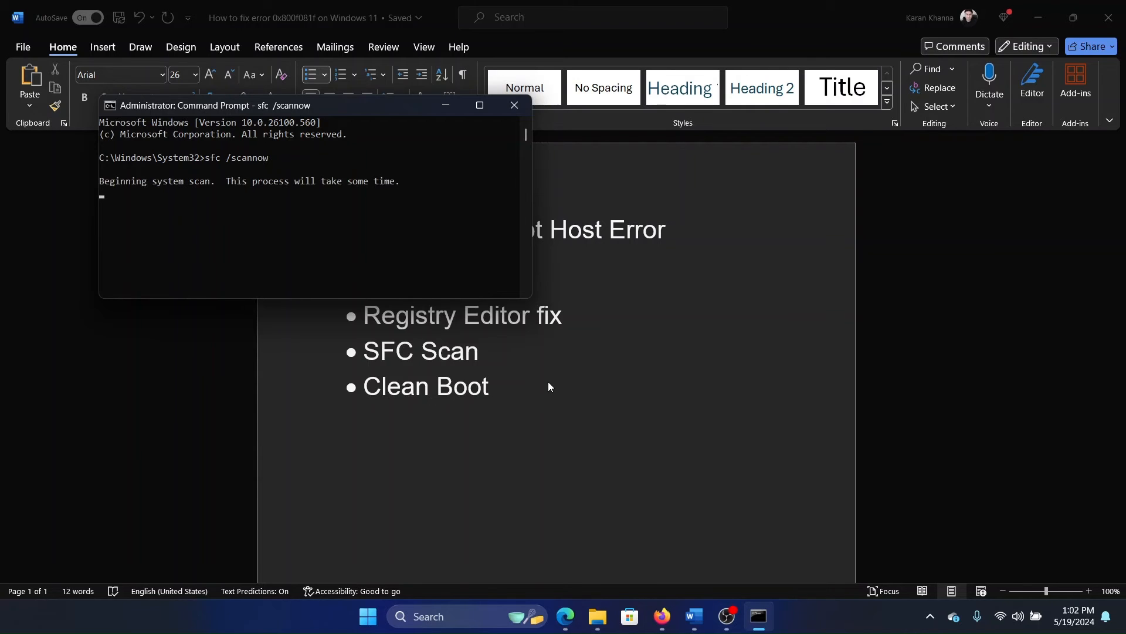
{"action": "double_click", "coordinate": [423, 386]}
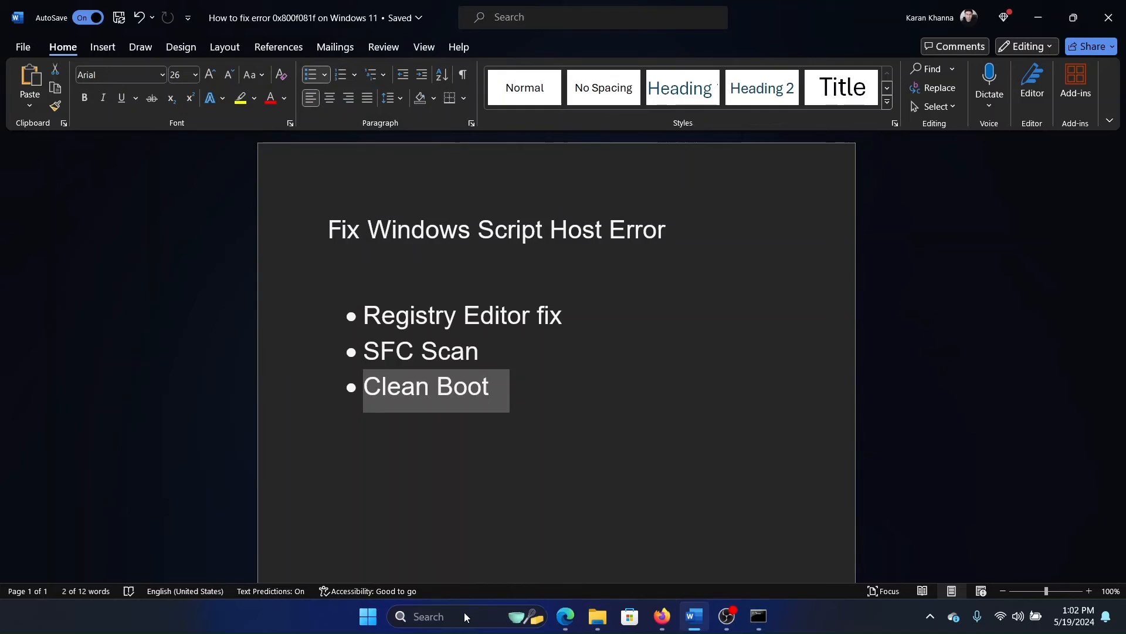
{"action": "type", "text": "system Information"}
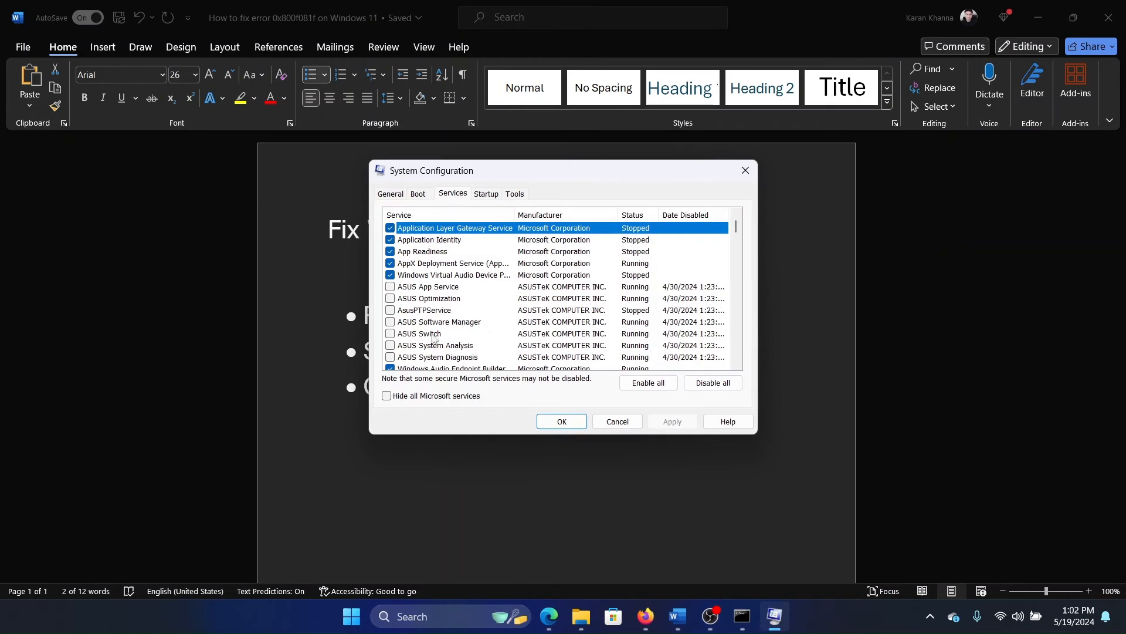
Hide Microsoft services, disable all remaining services, apply with OK, and dismiss the restart prompt
{"action": "left_click", "coordinate": [387, 396]}
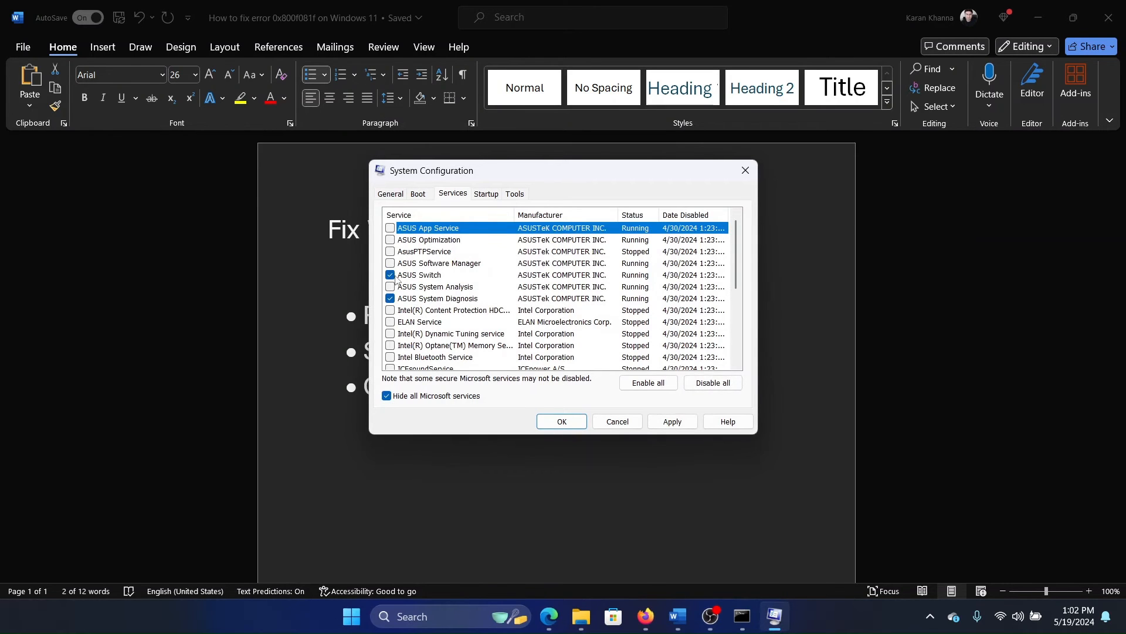
{"action": "left_click", "coordinate": [711, 382]}
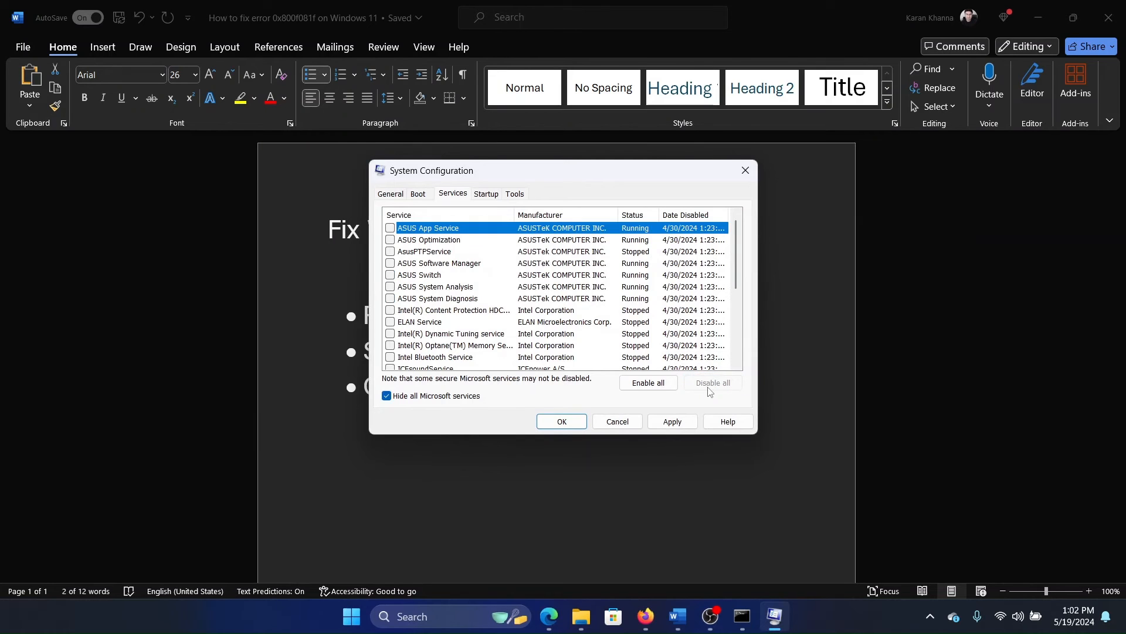
{"action": "left_click", "coordinate": [562, 421]}
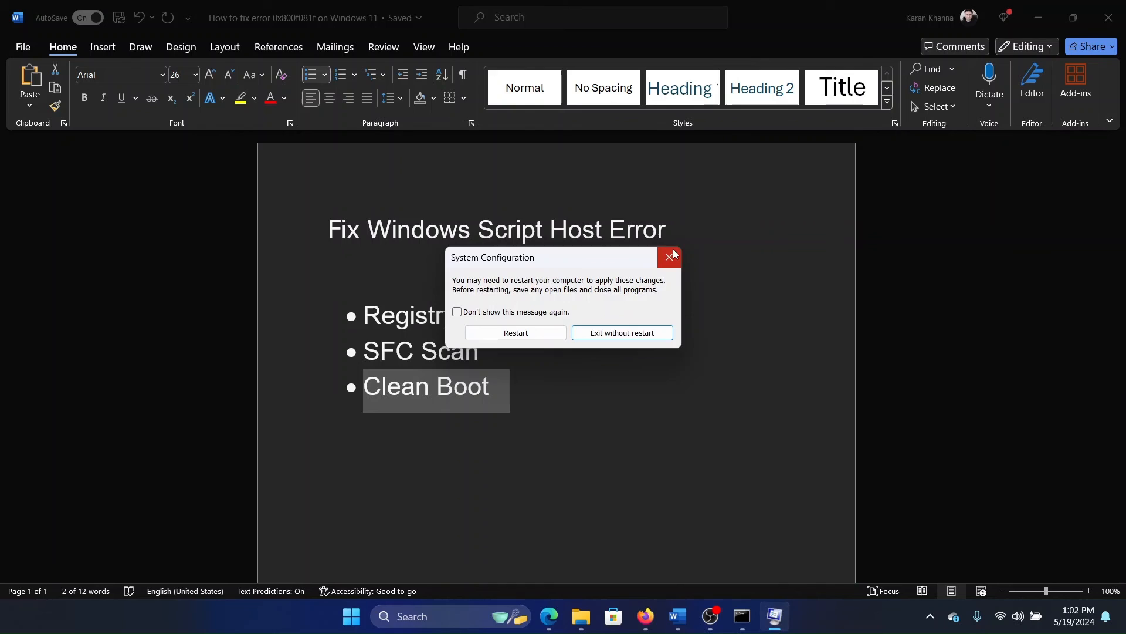
{"action": "left_click", "coordinate": [668, 255]}
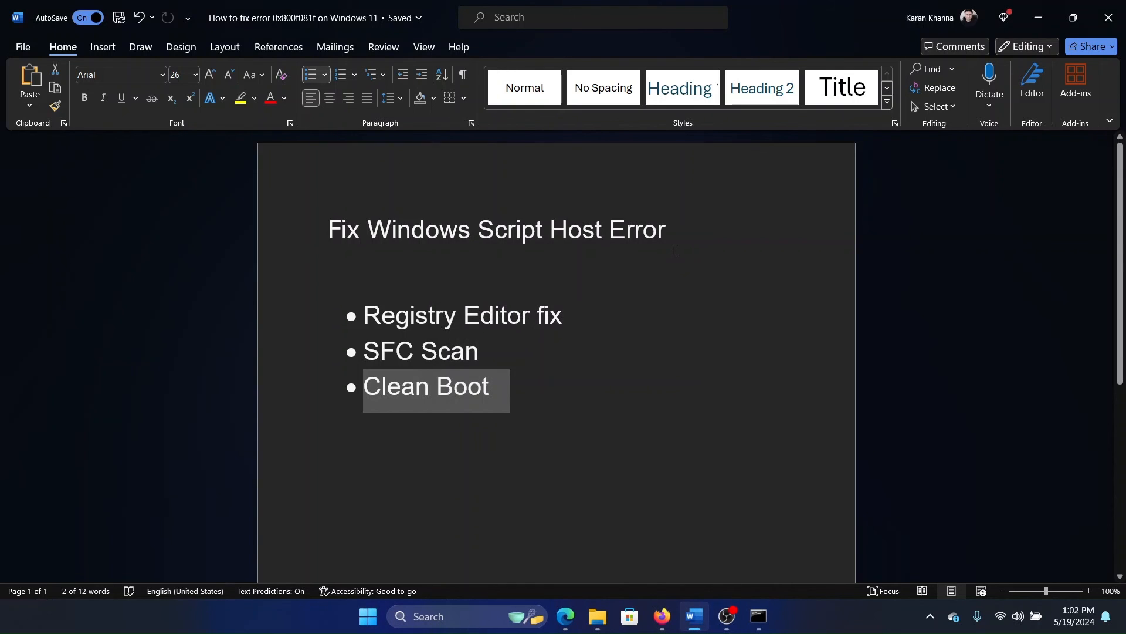